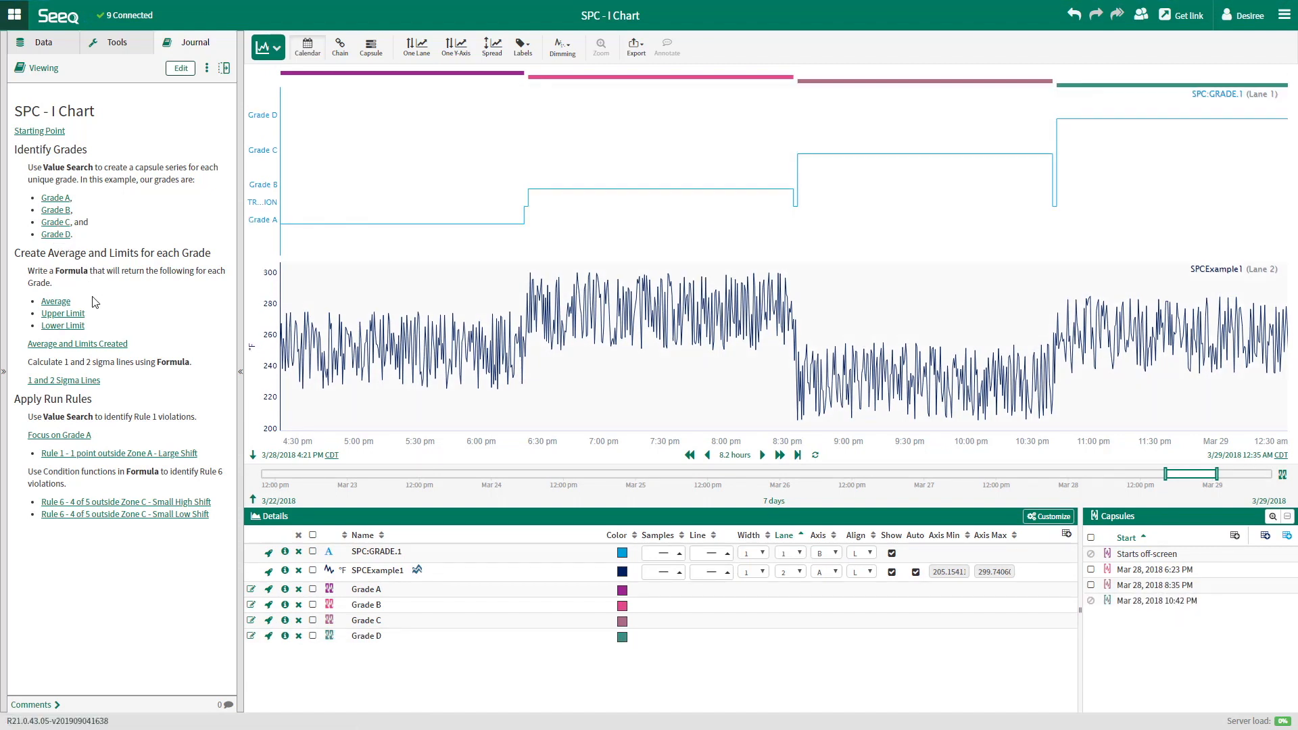
Add the Average, Upper Limit and Lower Limit signals to the trend from the Journal links.
{"action": "left_click", "coordinate": [56, 300]}
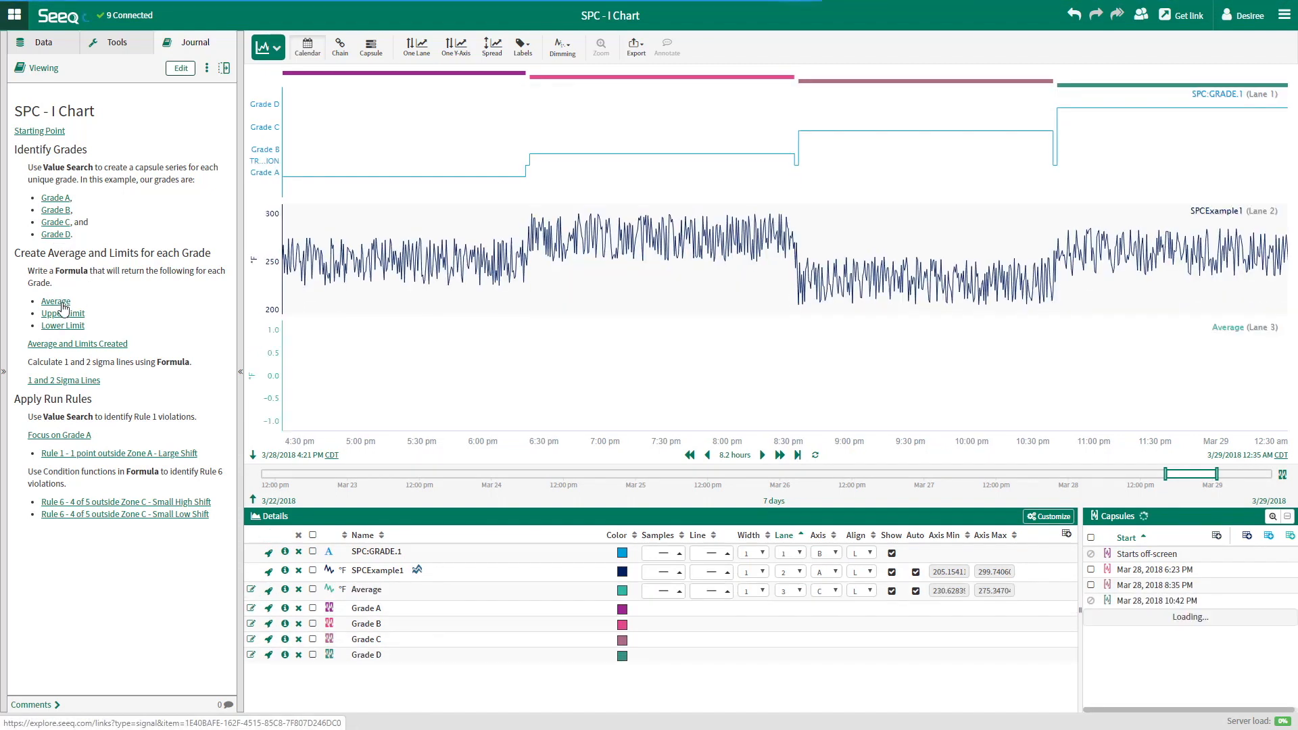
{"action": "left_click", "coordinate": [63, 313]}
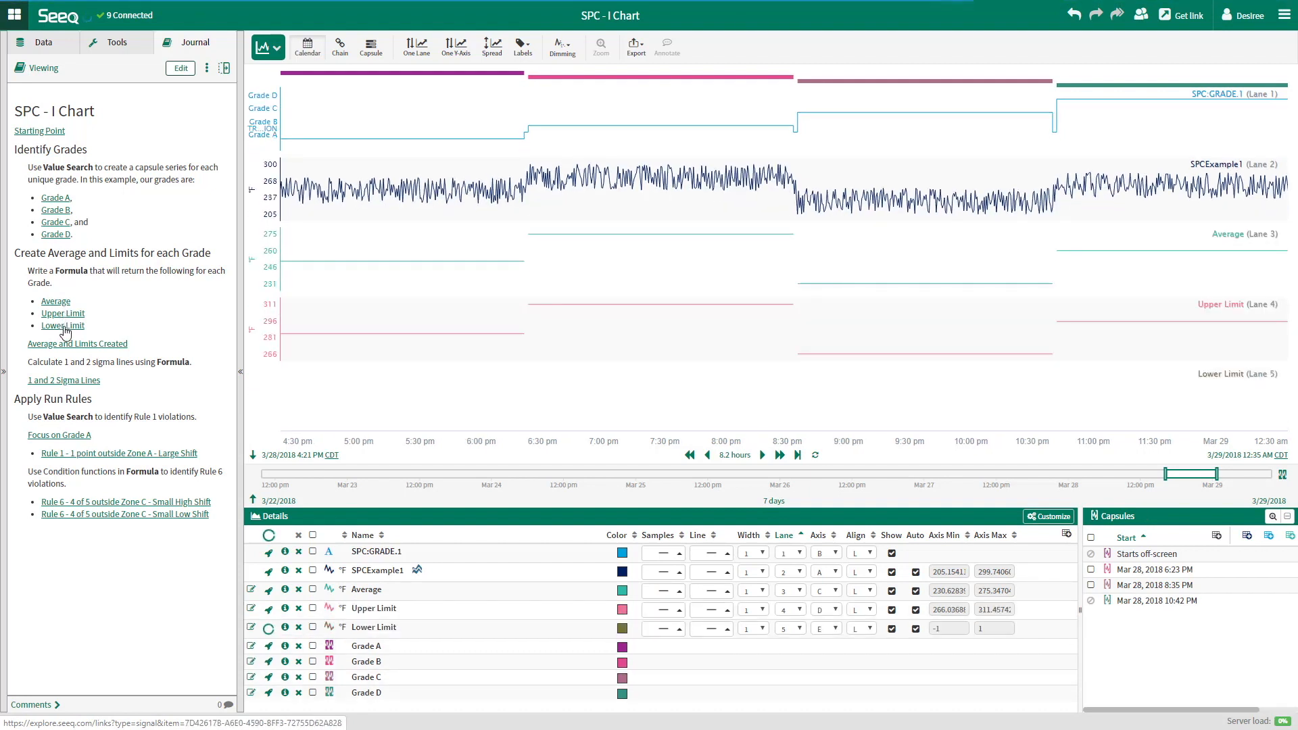
{"action": "left_click", "coordinate": [77, 344]}
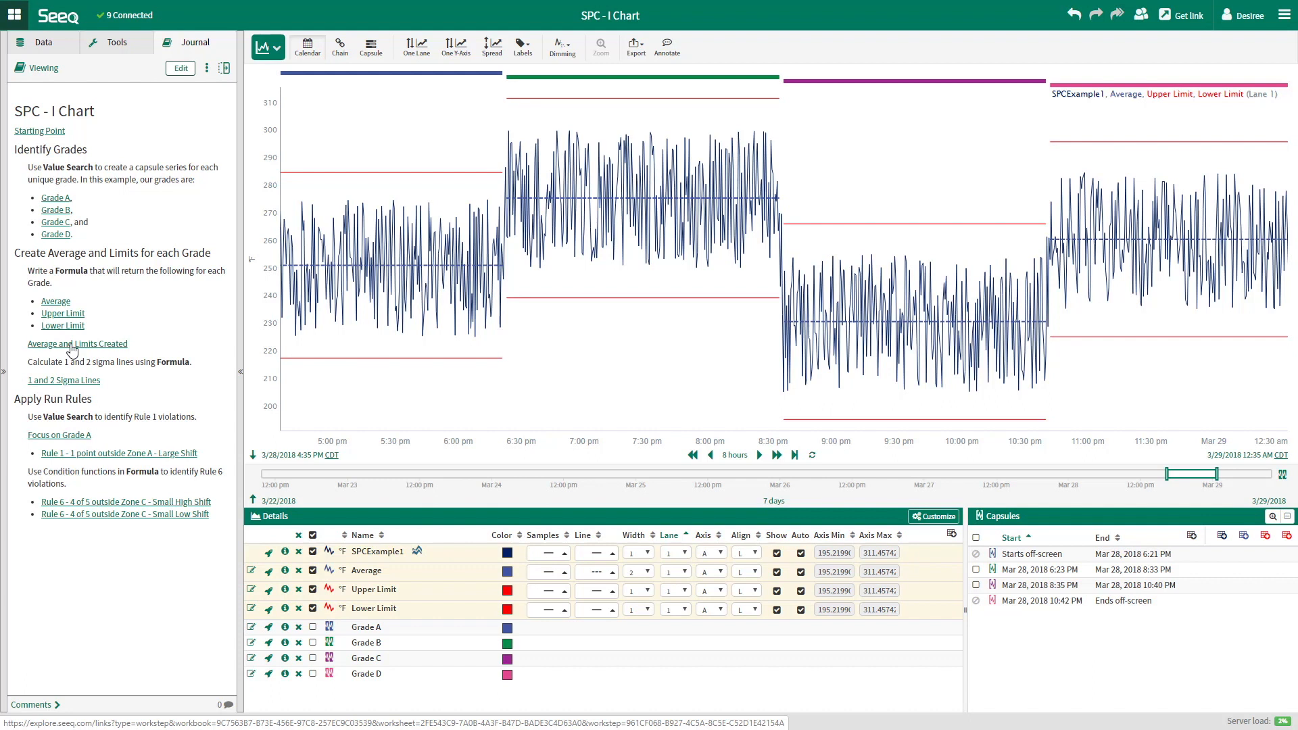
{"action": "mouse_move", "coordinate": [68, 376]}
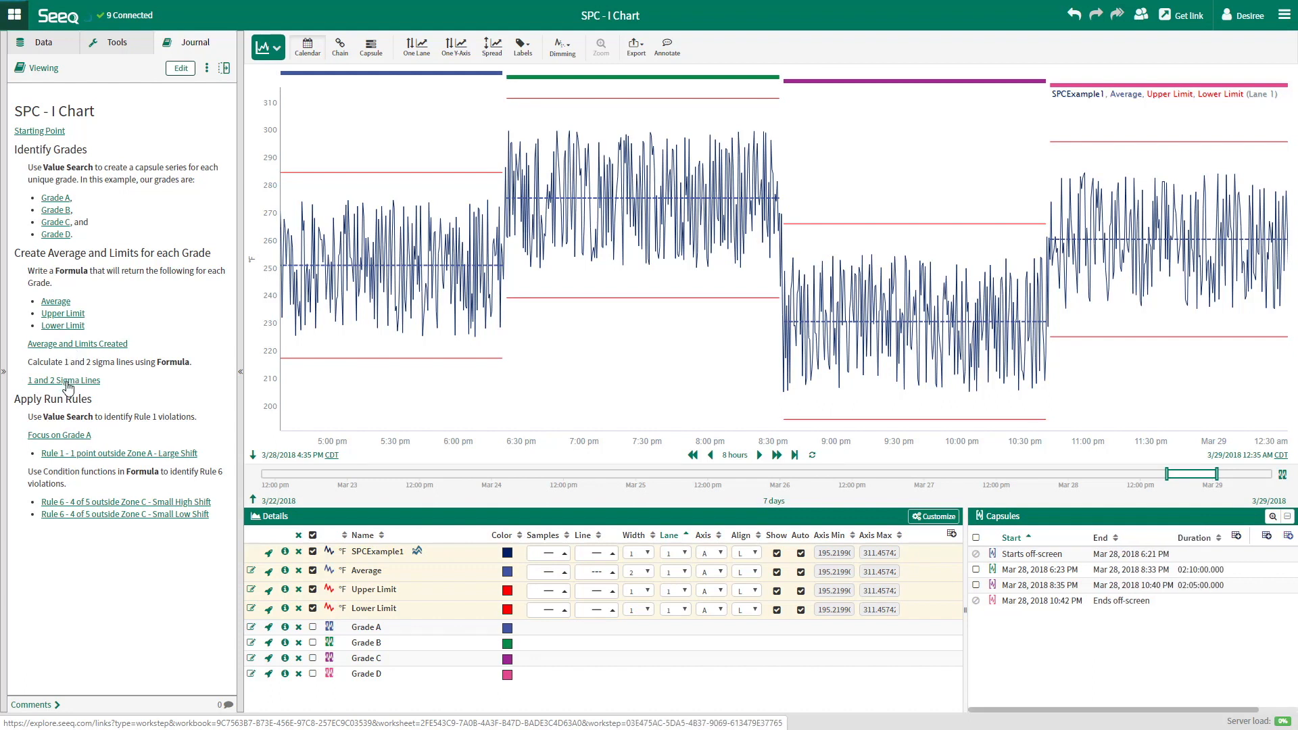
Add the ±1 and ±2 sigma lines to the trend via the '1 and 2 Sigma Lines' journal link.
{"action": "left_click", "coordinate": [63, 380]}
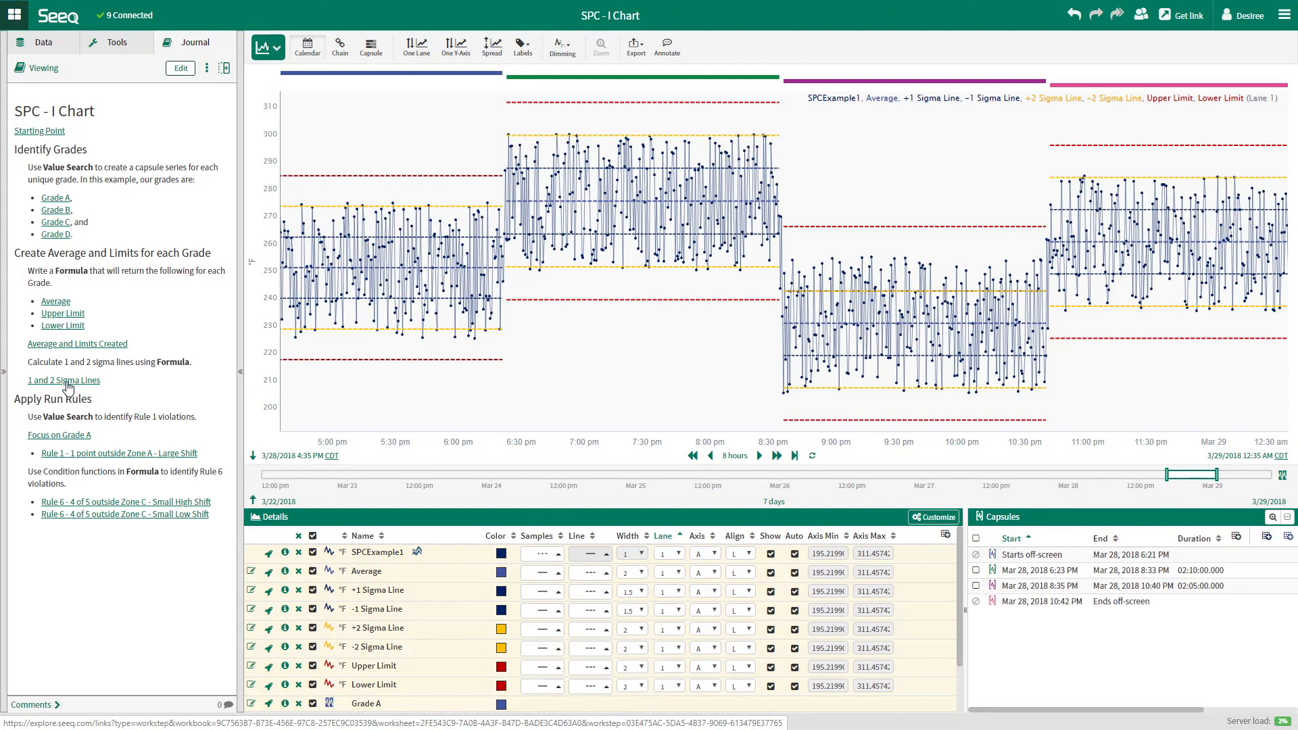
{"action": "mouse_move", "coordinate": [68, 424]}
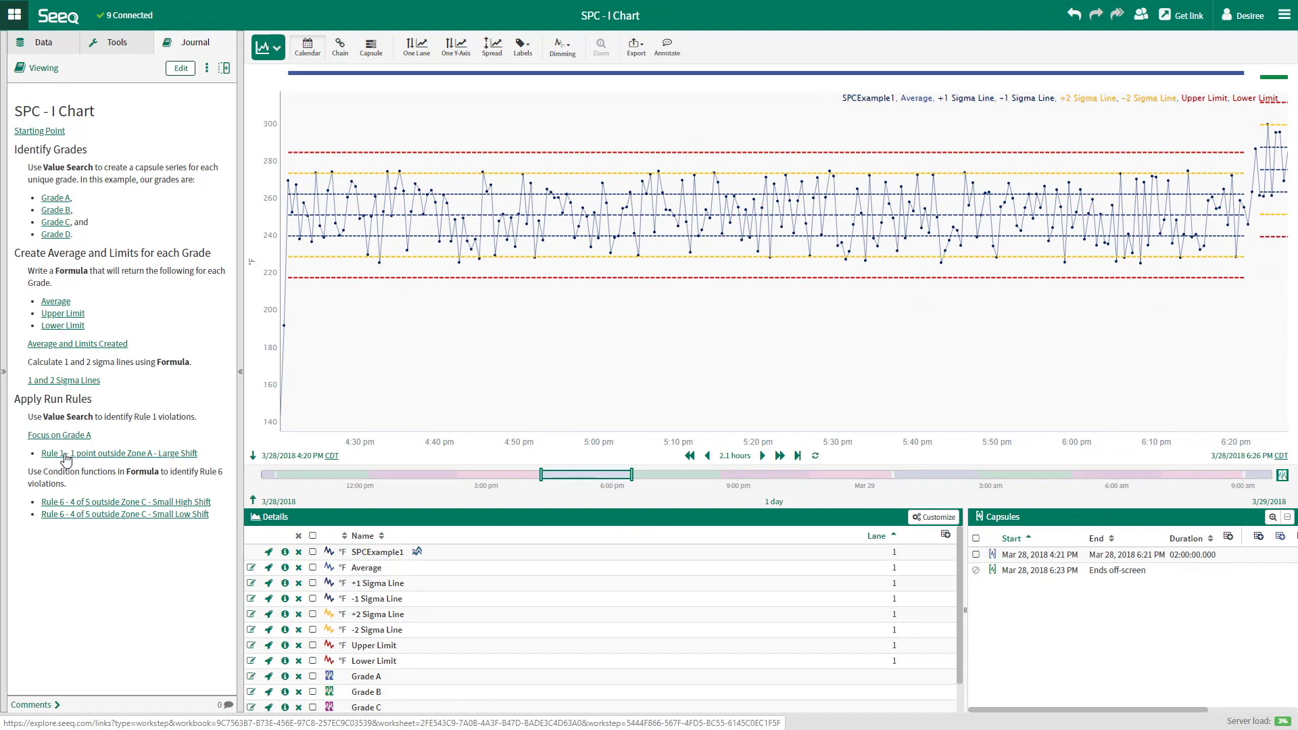
{"action": "left_click", "coordinate": [313, 536]}
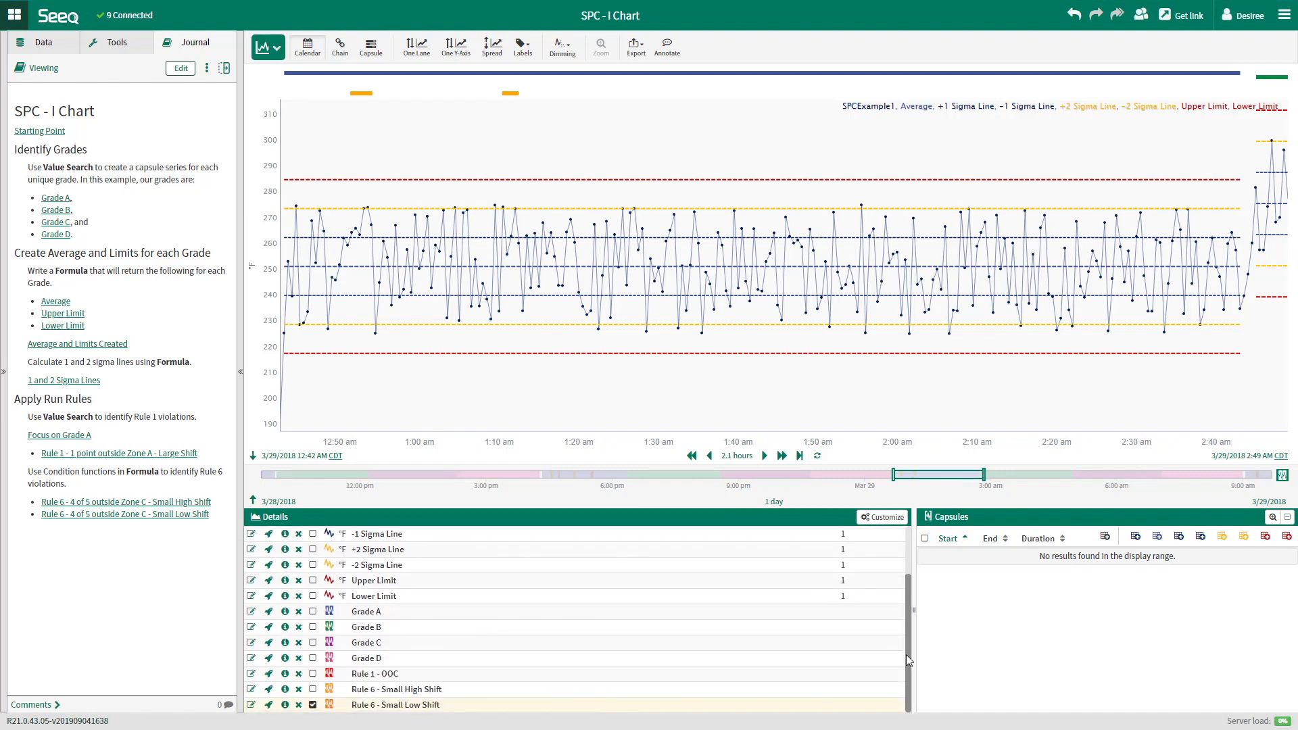
Swap the capsules table from Rule 6 Small Low Shift to Rule 6 Small High Shift.
{"action": "left_click", "coordinate": [313, 704]}
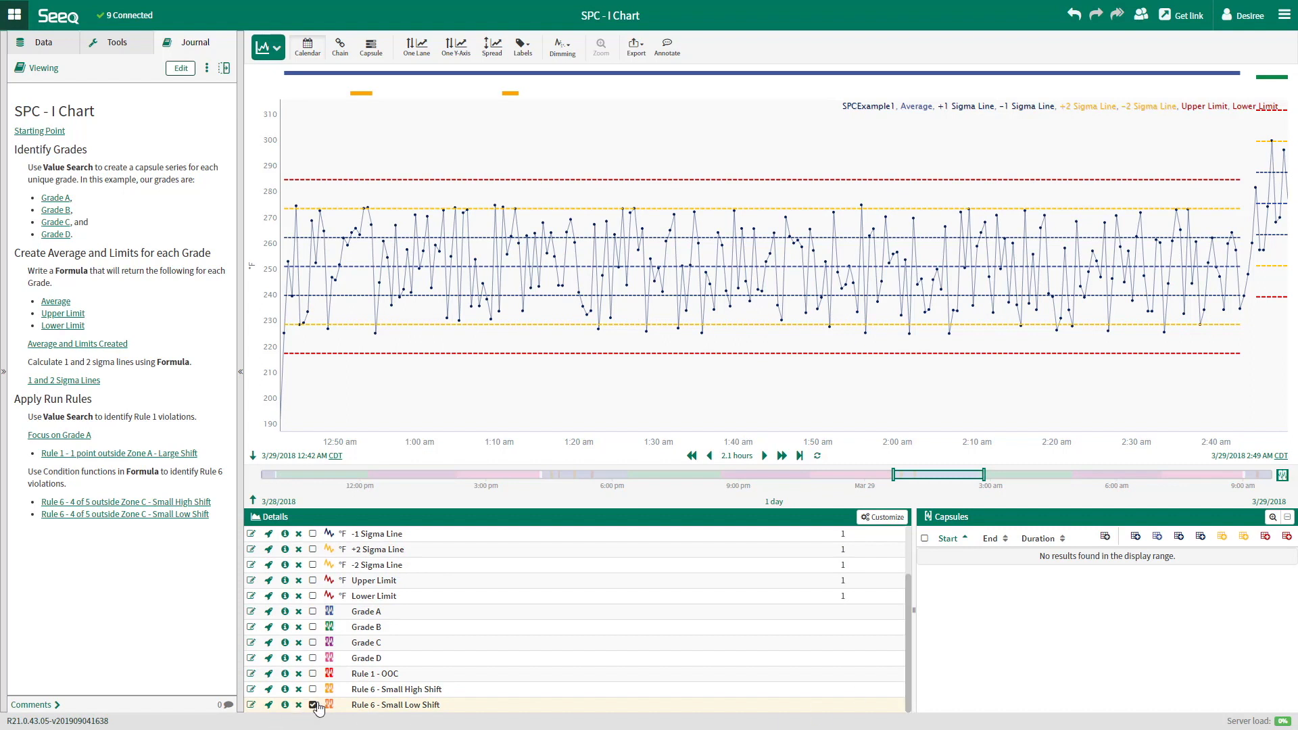
{"action": "left_click", "coordinate": [313, 689]}
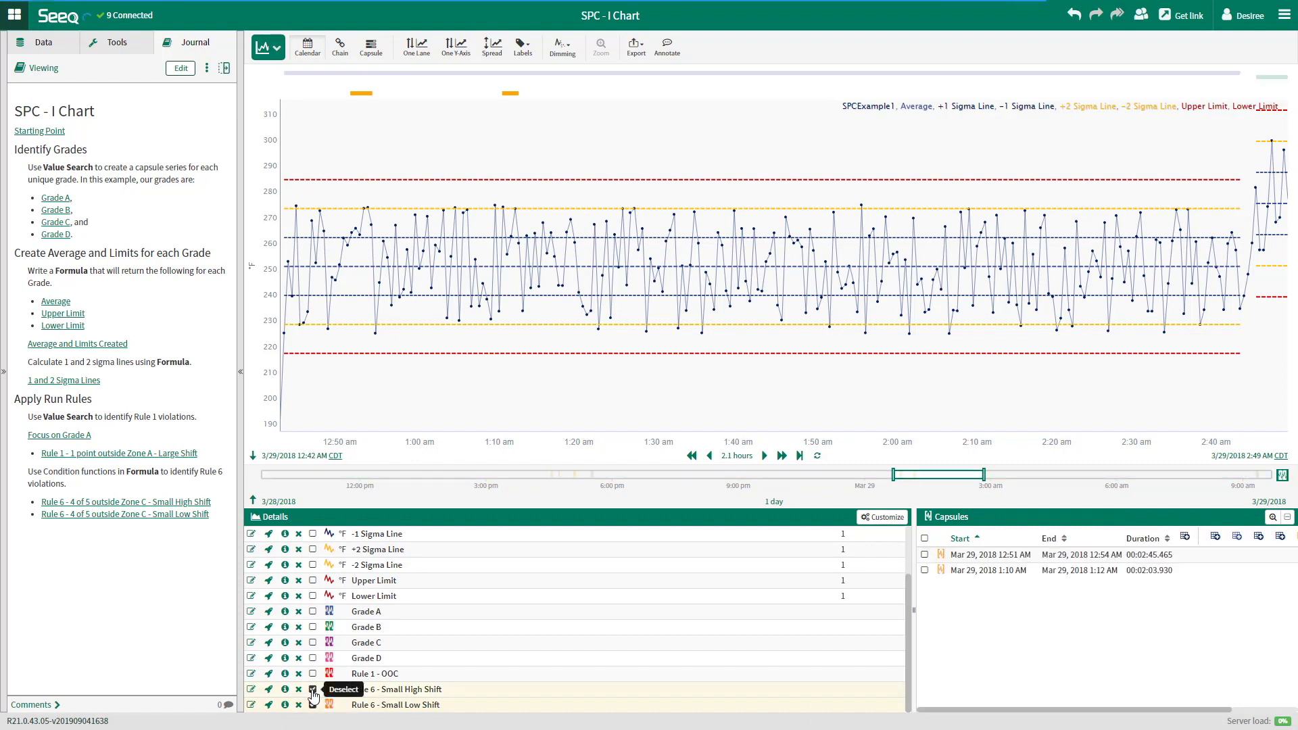